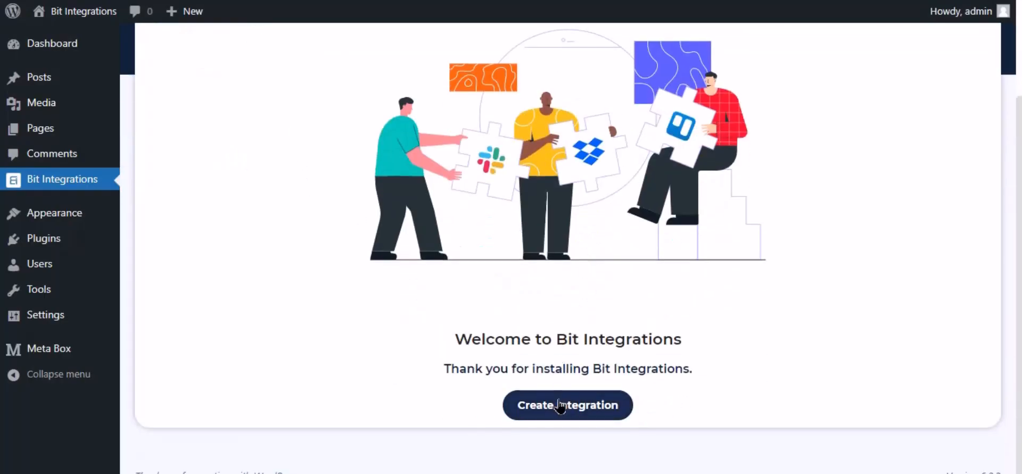
Create an integration from MB Frontend Submission's Bit Integrations form to Livestorm.
click(567, 405)
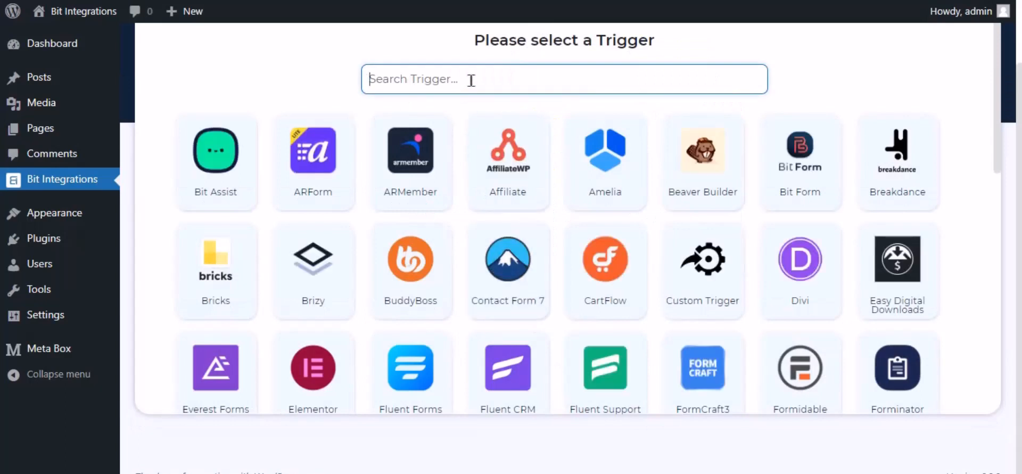
text(mb front)
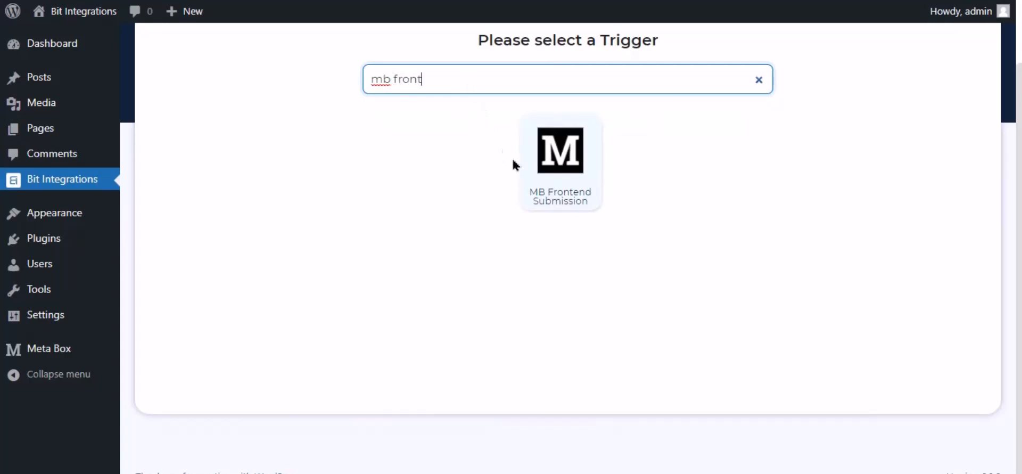
click(559, 150)
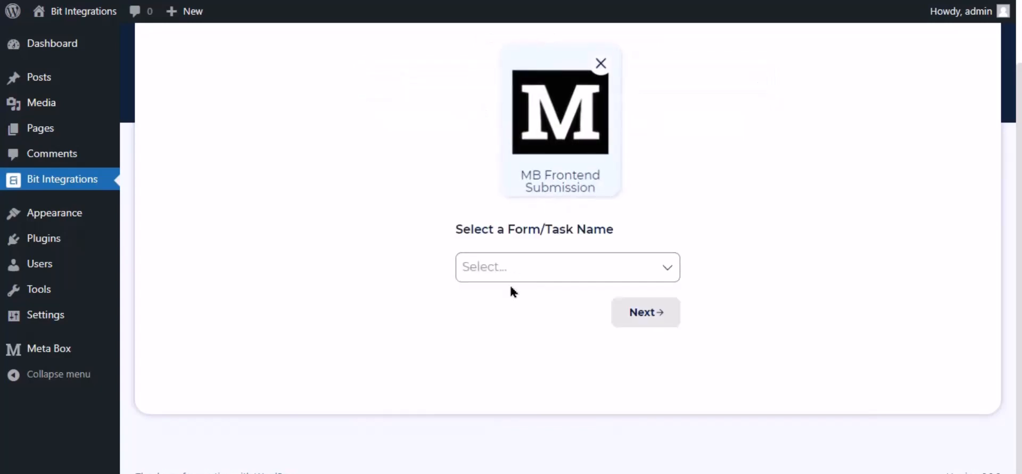
click(566, 267)
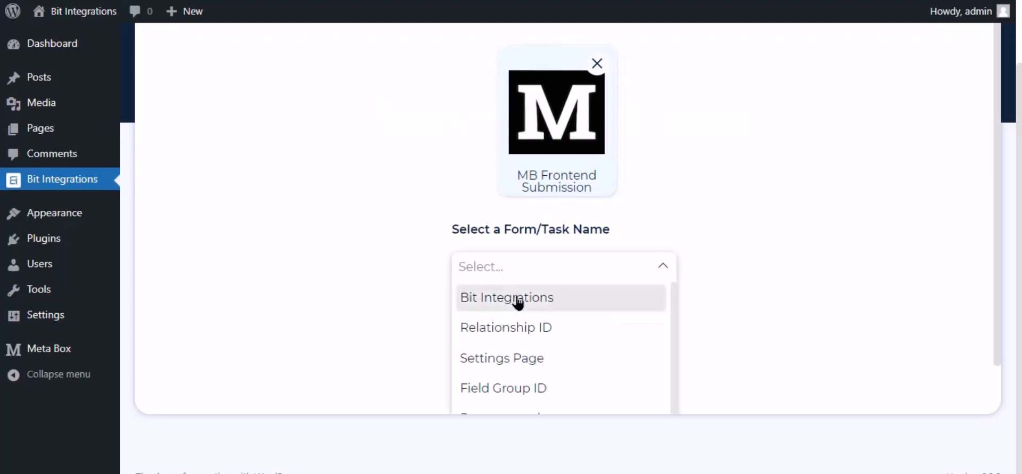
click(506, 297)
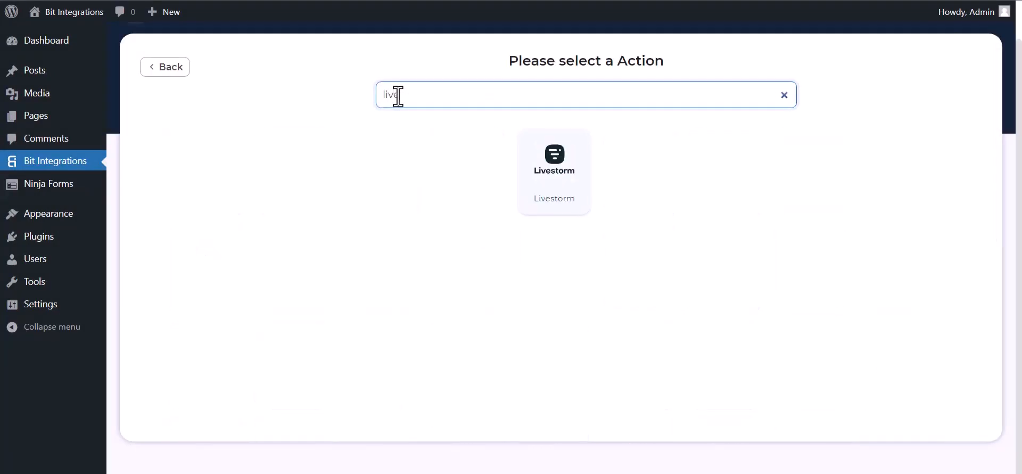
click(553, 162)
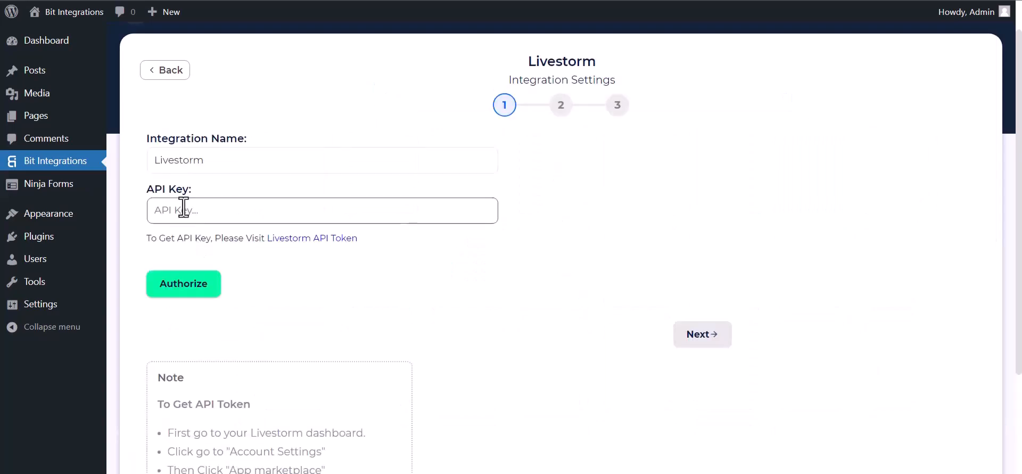
mouse_move(297, 246)
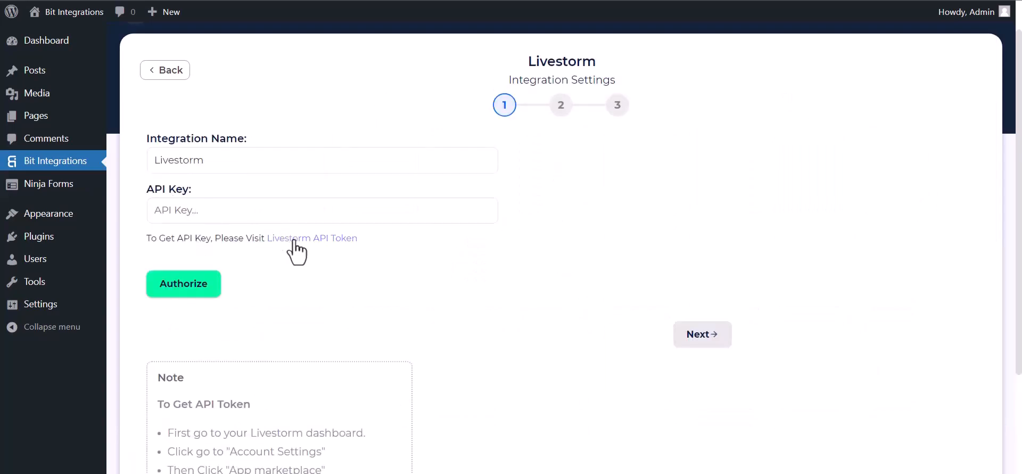
Generate a Livestorm Public API token named 'Bit Integration' via the App marketplace.
click(311, 238)
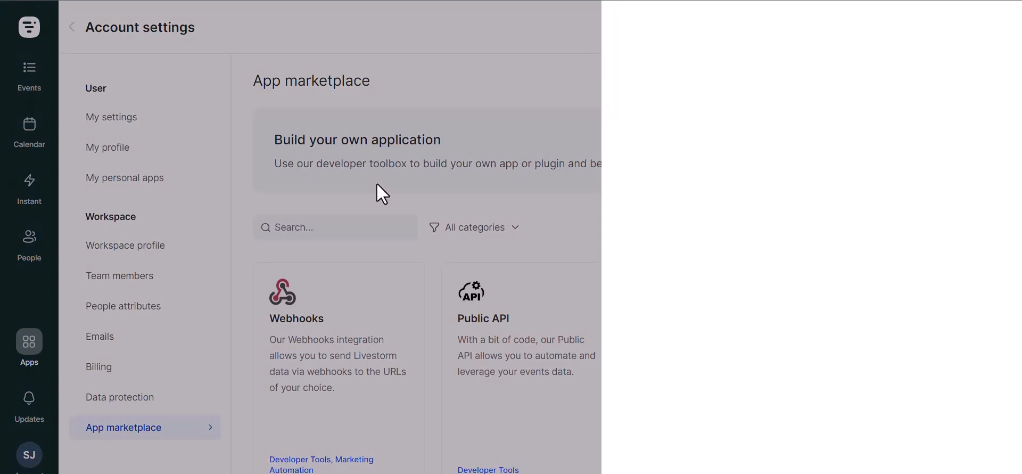
click(483, 318)
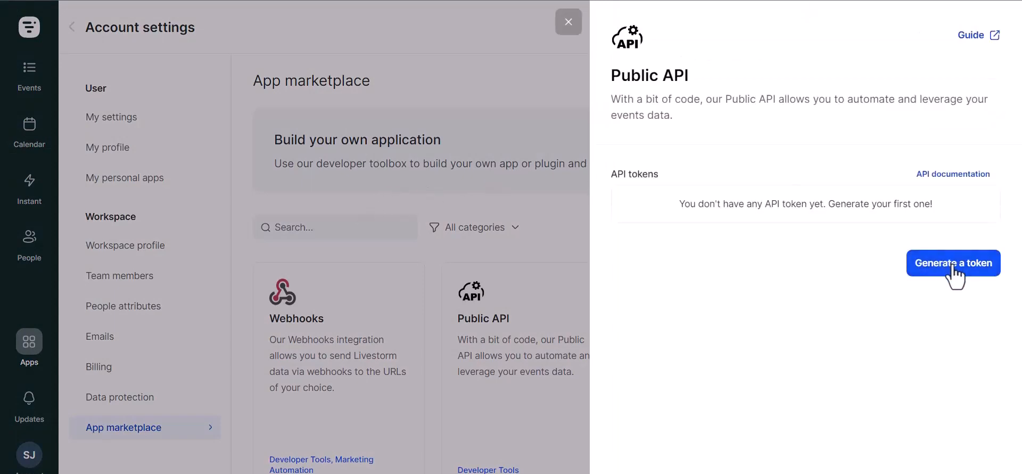
click(952, 262)
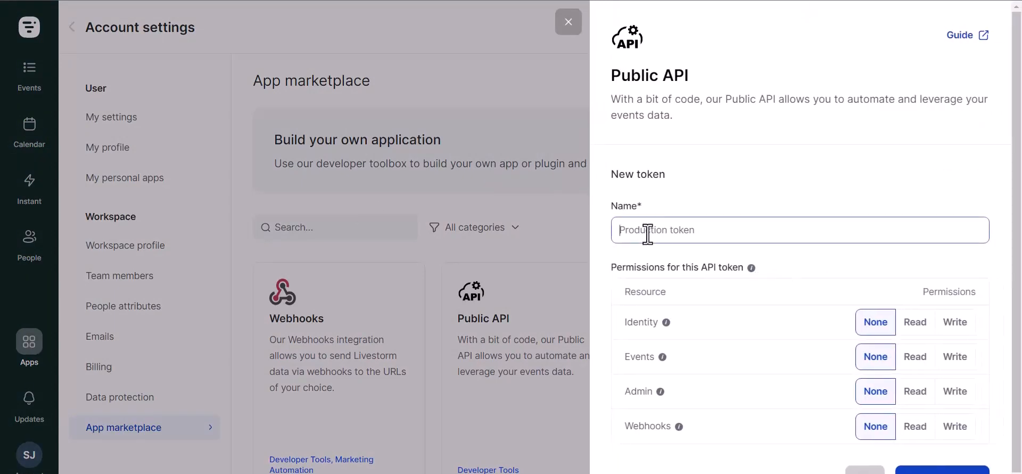
text(Bit)
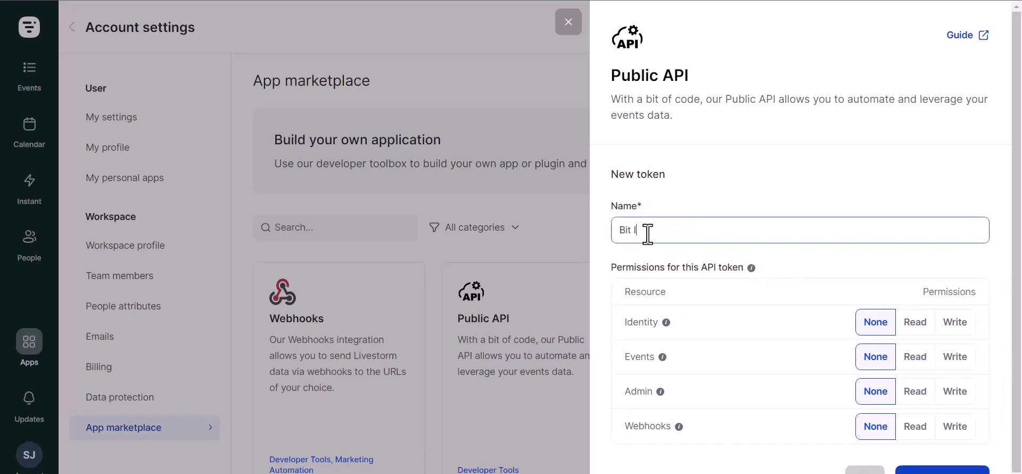
text(Integration)
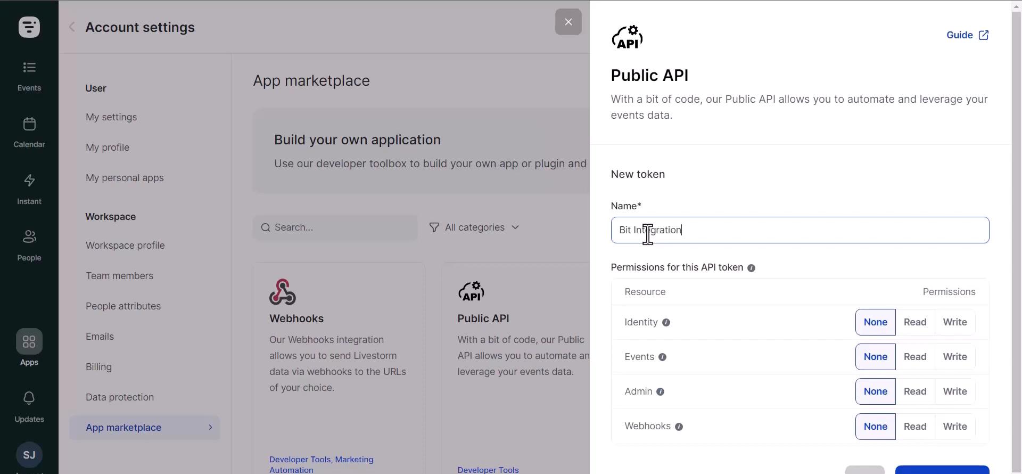
click(954, 322)
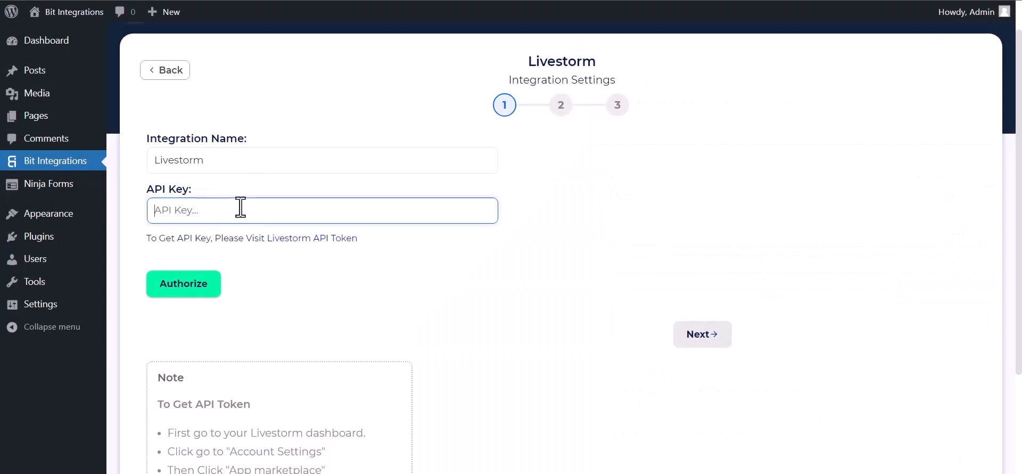
Paste the Livestorm API token, authorize the connection and advance to step 2.
click(184, 283)
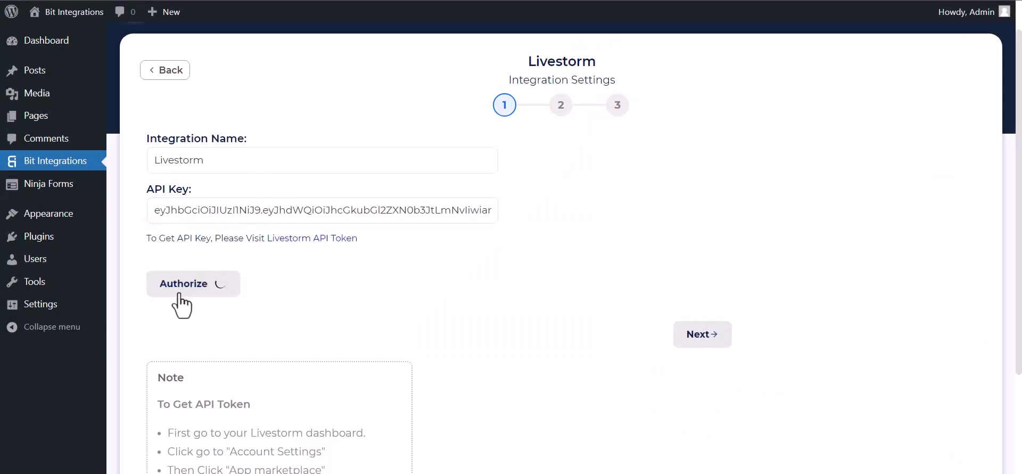
click(192, 282)
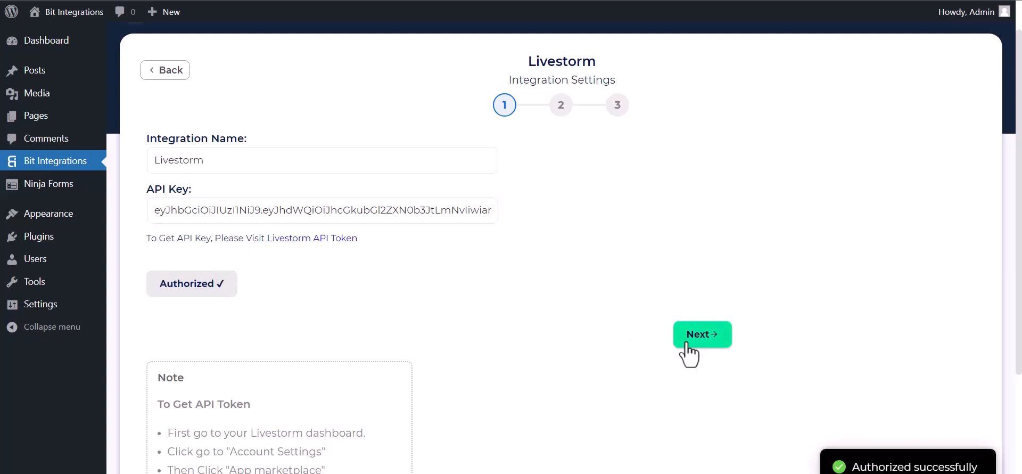
click(702, 334)
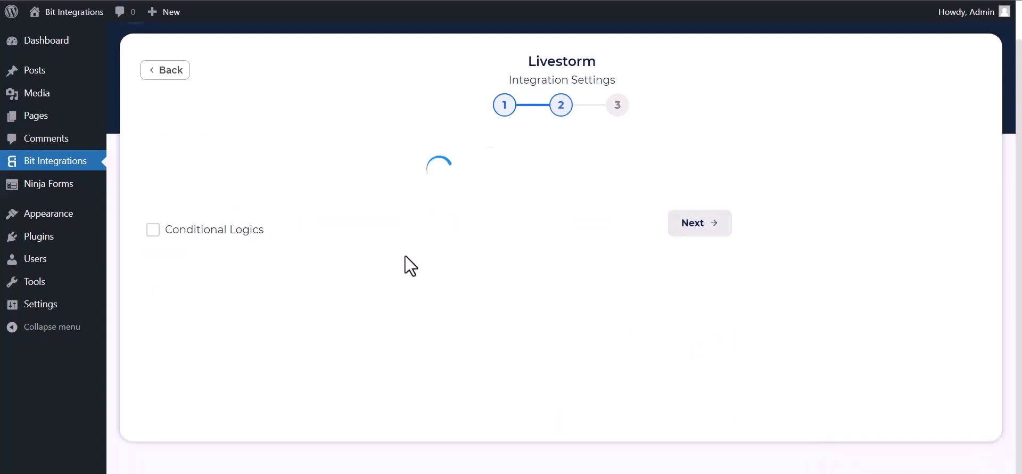
Select the Bit Integrations Livestorm event and its September 29th 2023 session.
click(423, 171)
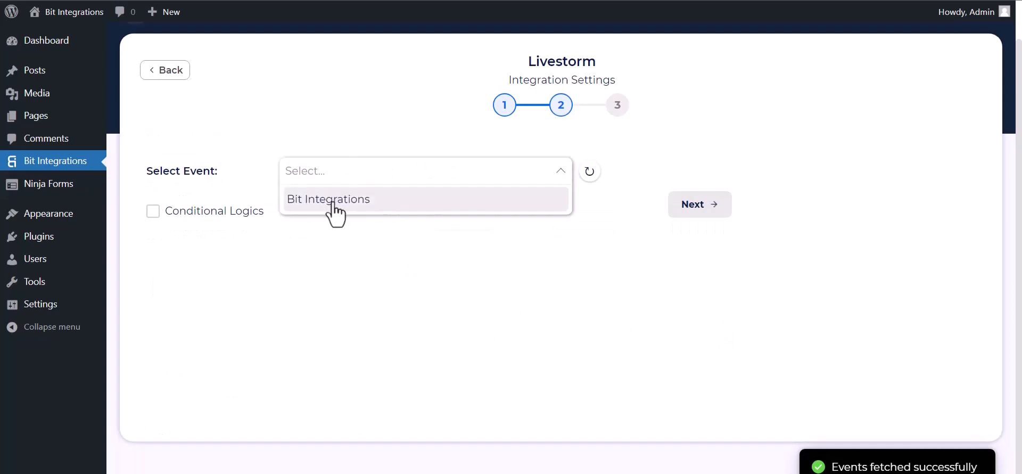
click(327, 198)
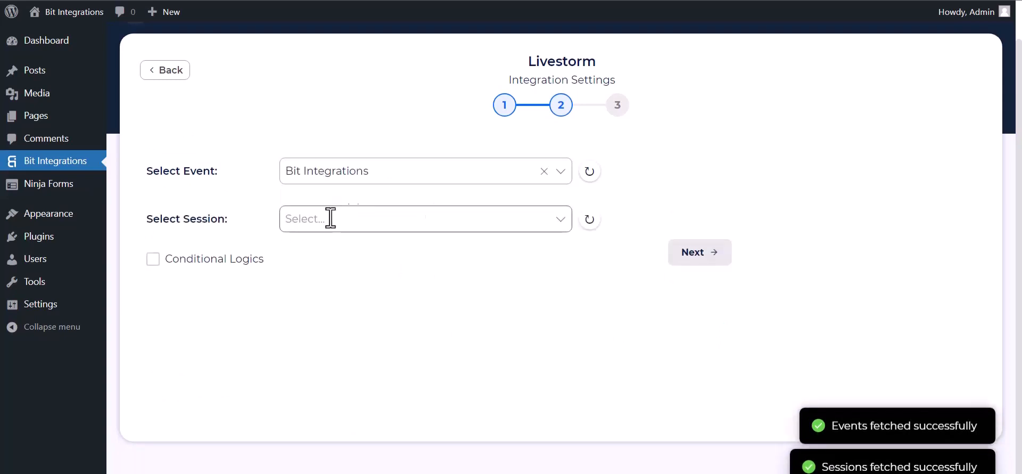
click(424, 219)
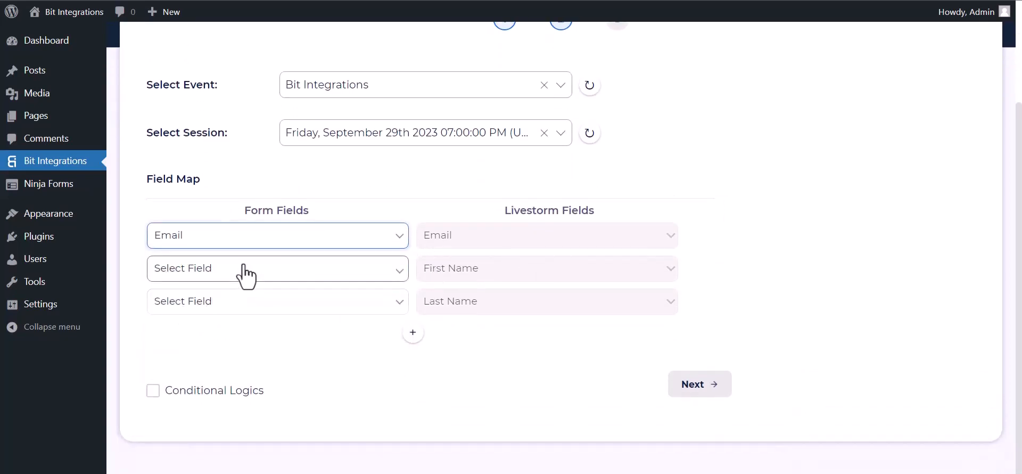
Map the form's first and last name fields to Livestorm, then finish and save.
click(273, 300)
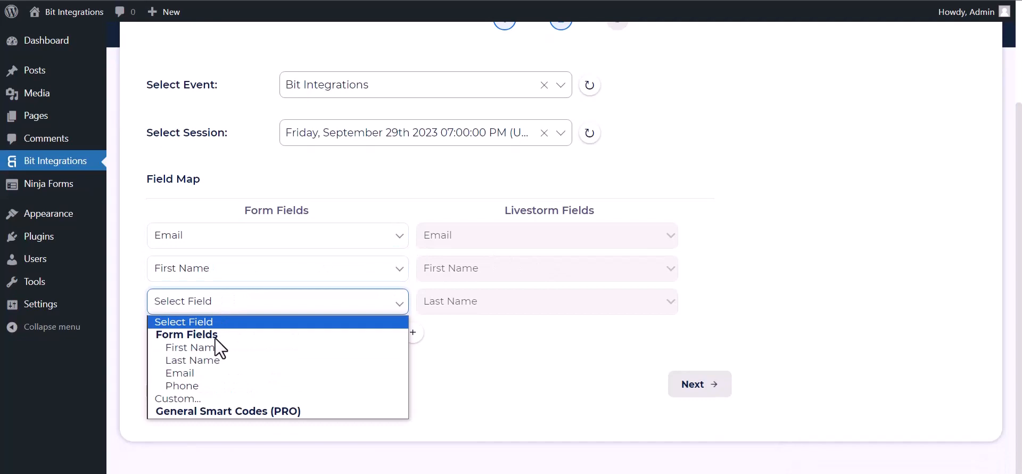
click(192, 360)
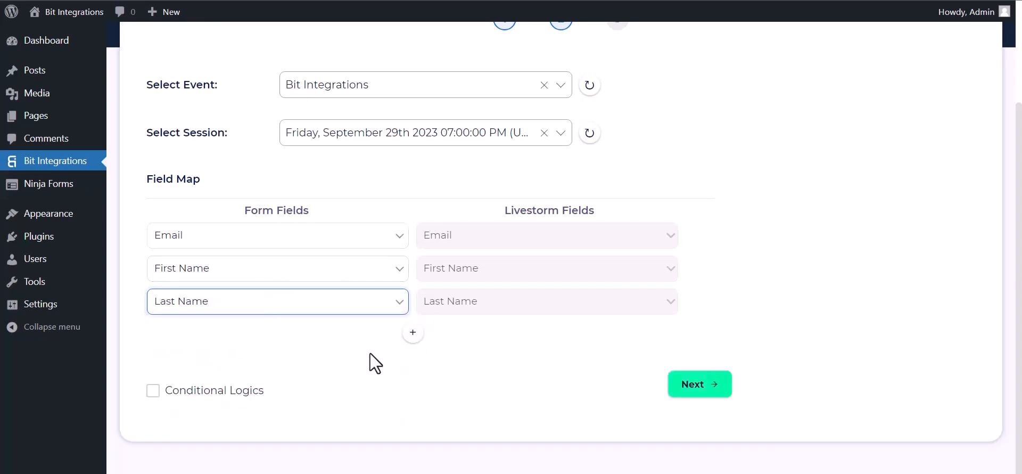
click(153, 390)
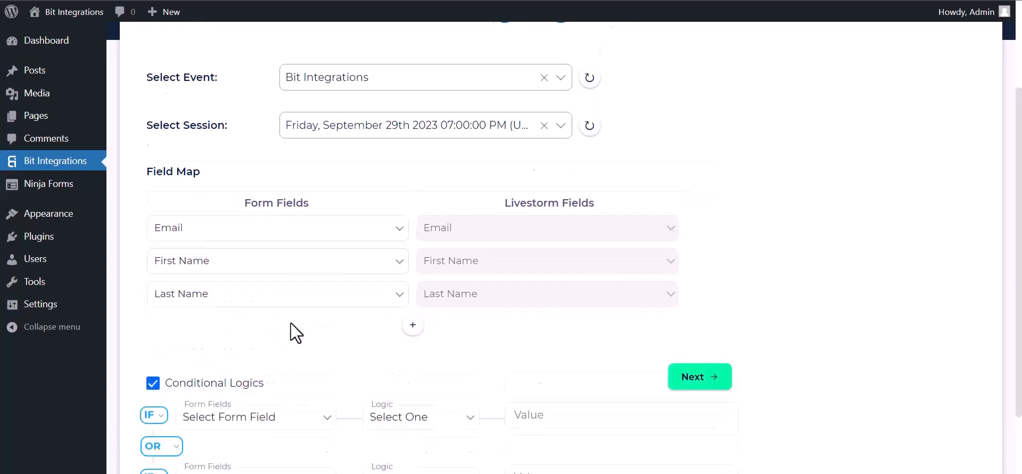
scroll(down, 3)
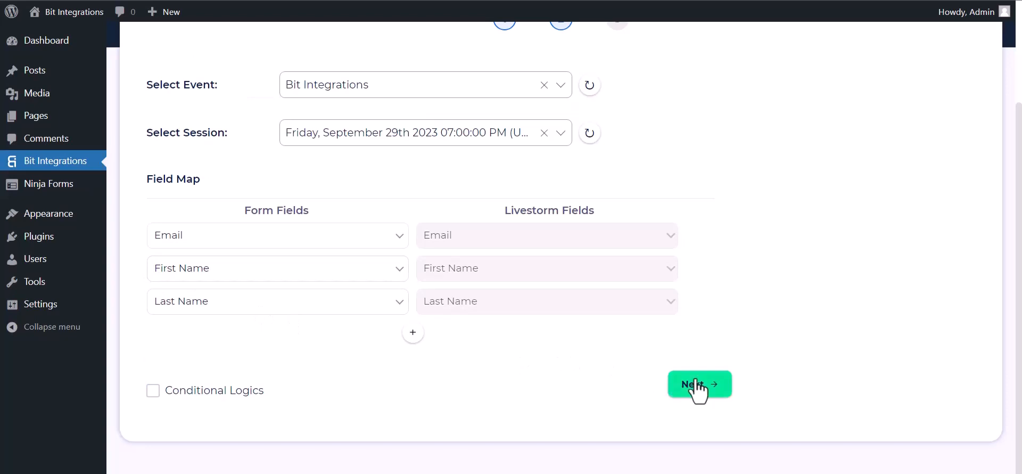
click(698, 384)
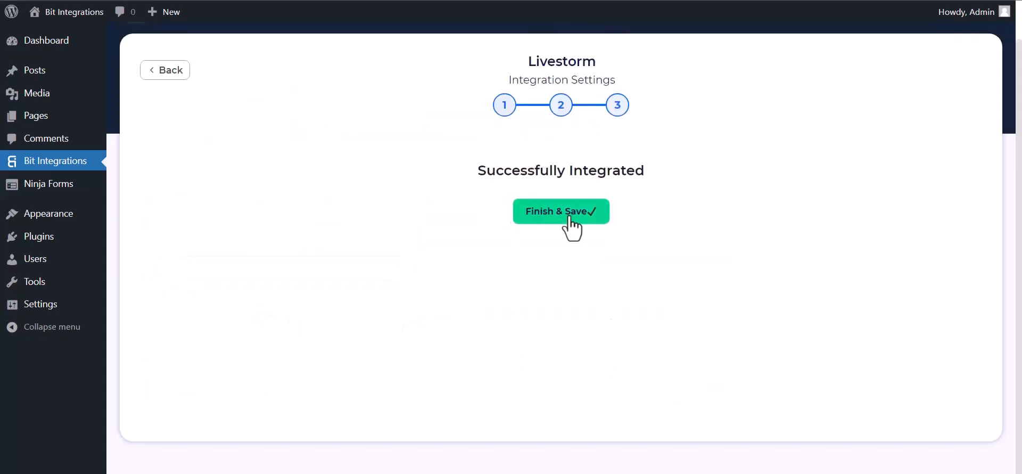
click(560, 210)
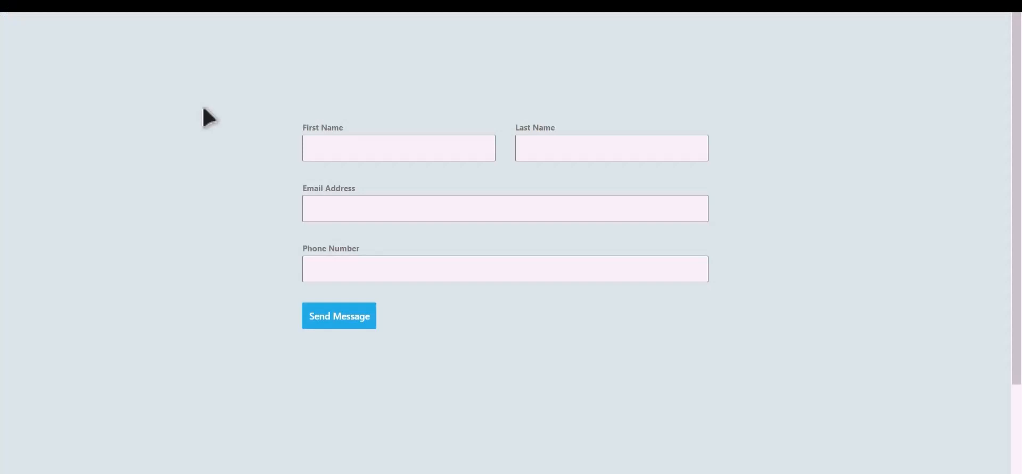
Submit a test entry named Bit Integrations with a support email and phone 444555.
click(398, 147)
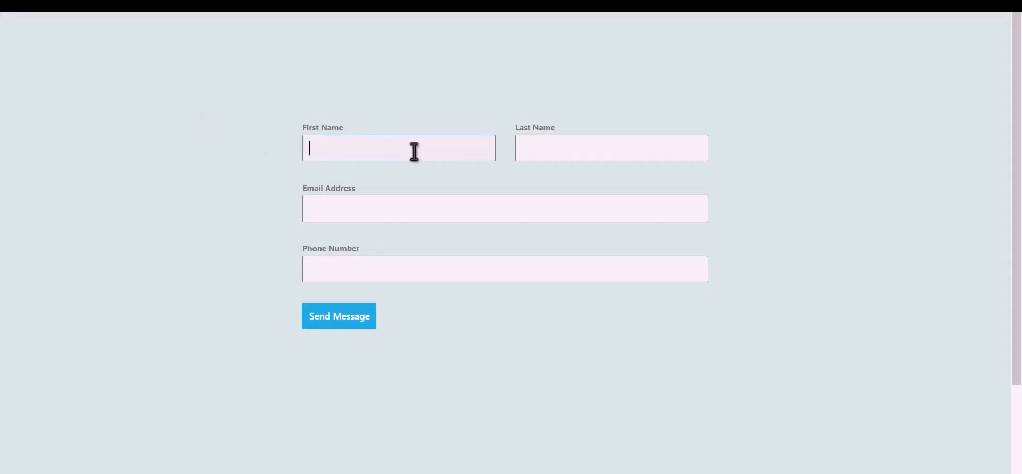
text(Bit)
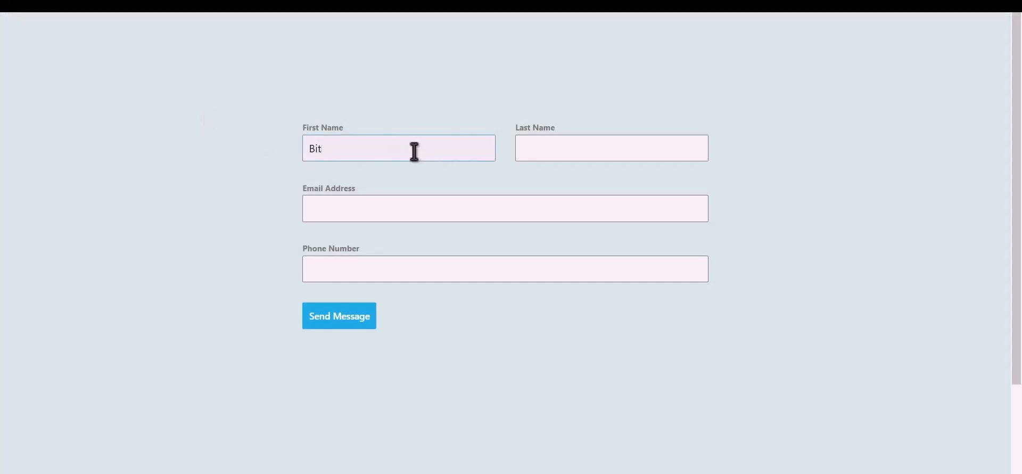
text(Integratio)
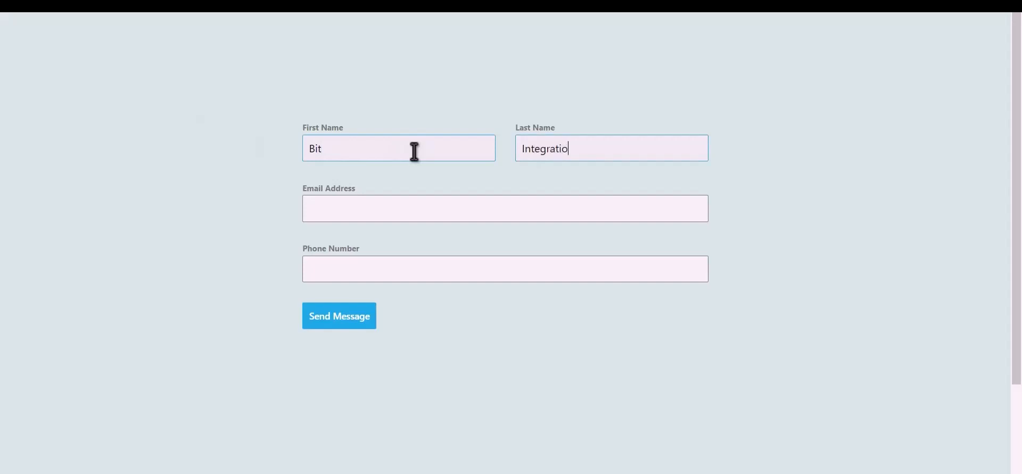
click(504, 208)
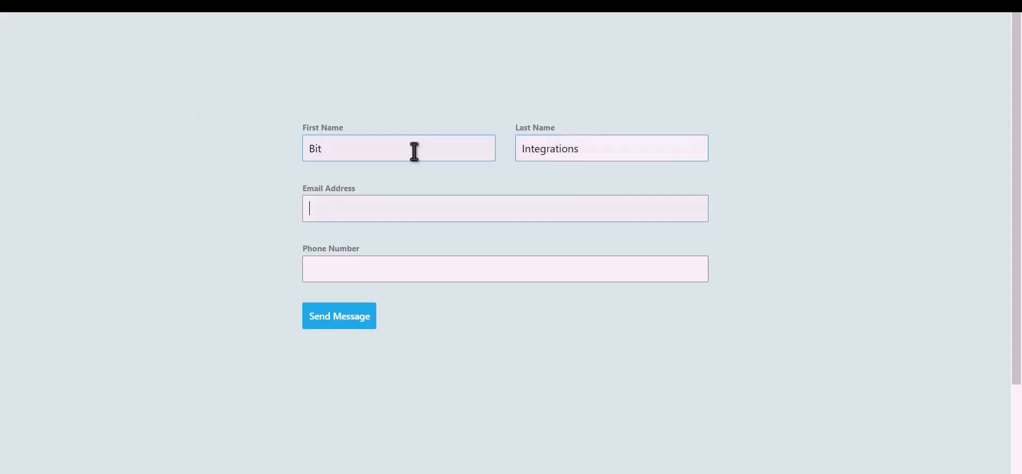
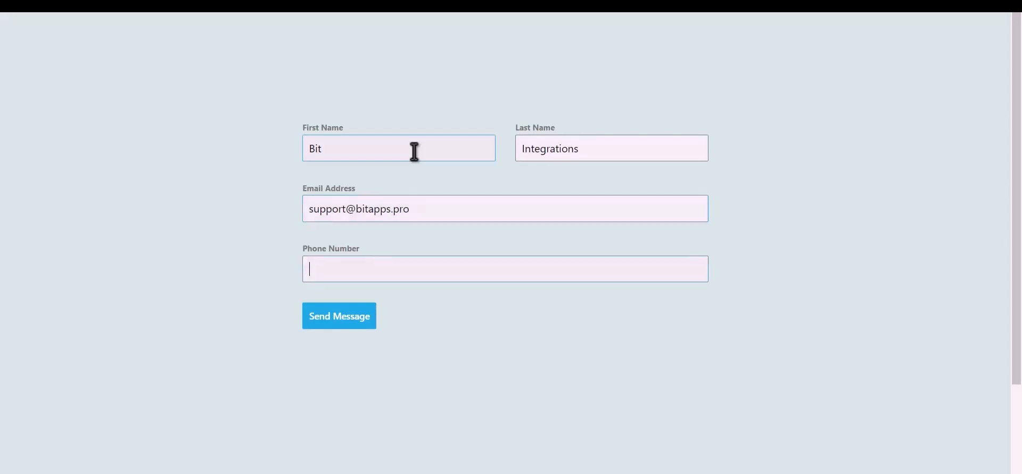
text(444555666)
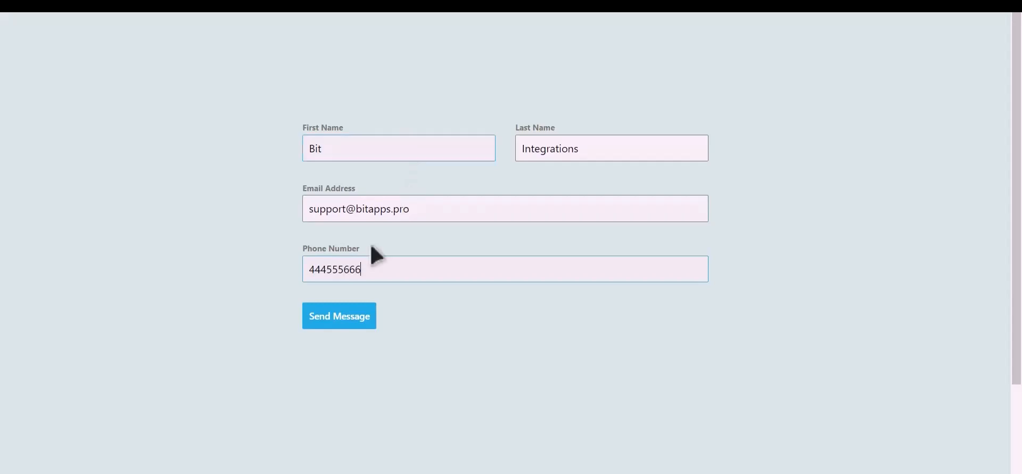
click(339, 316)
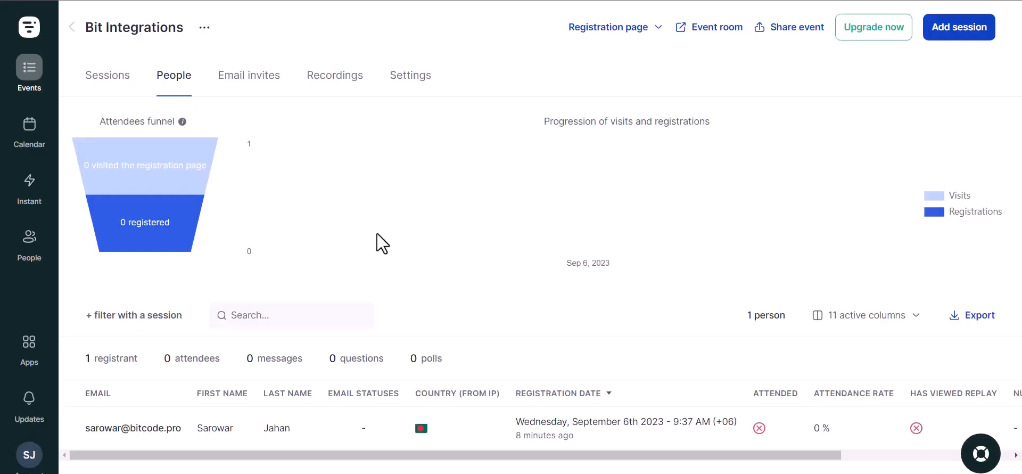
mouse_move(316, 153)
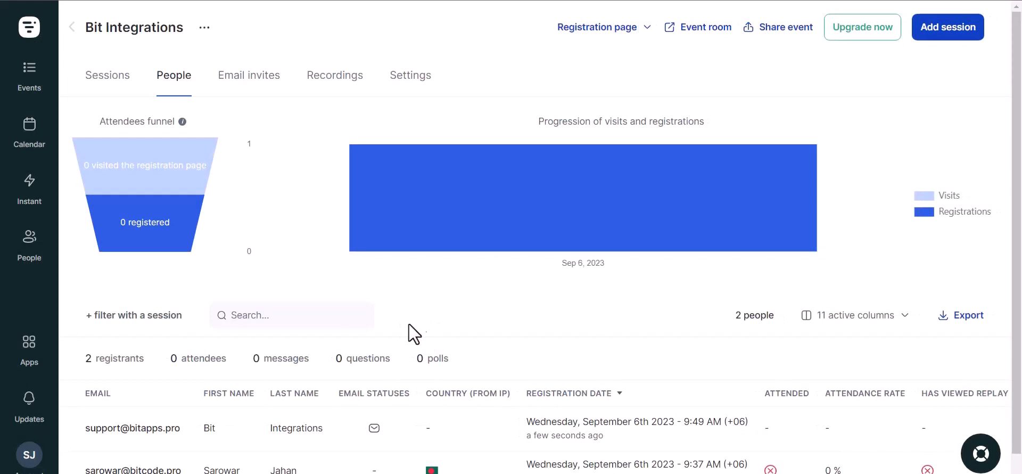
Scroll the Livestorm People list to find the new Bit Integrations registrant.
scroll(down, 3)
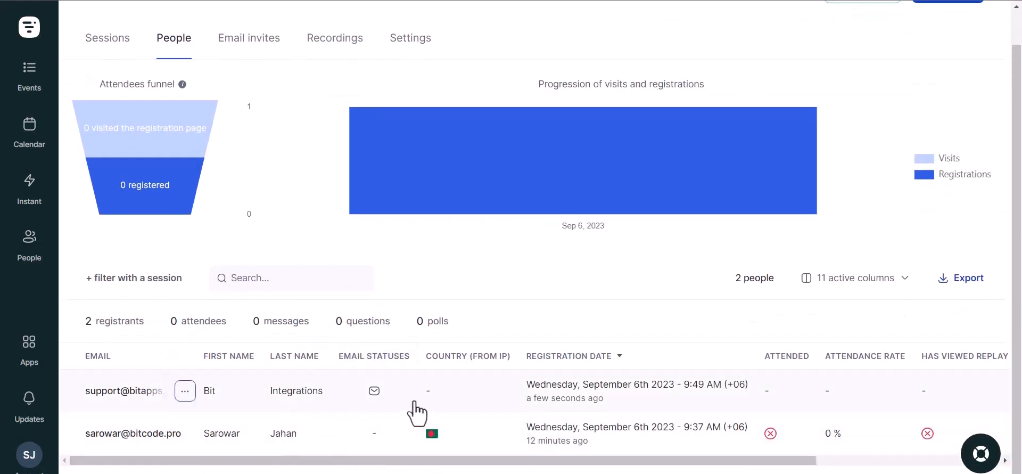
mouse_move(554, 407)
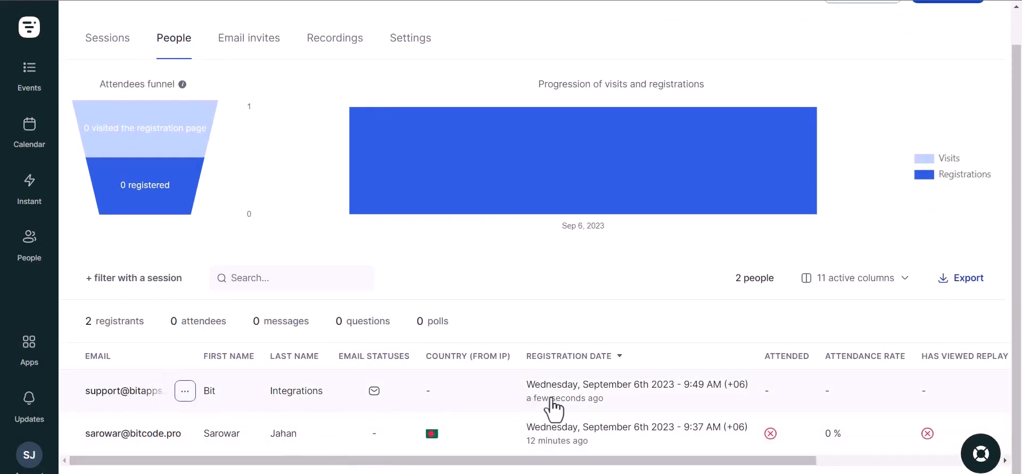